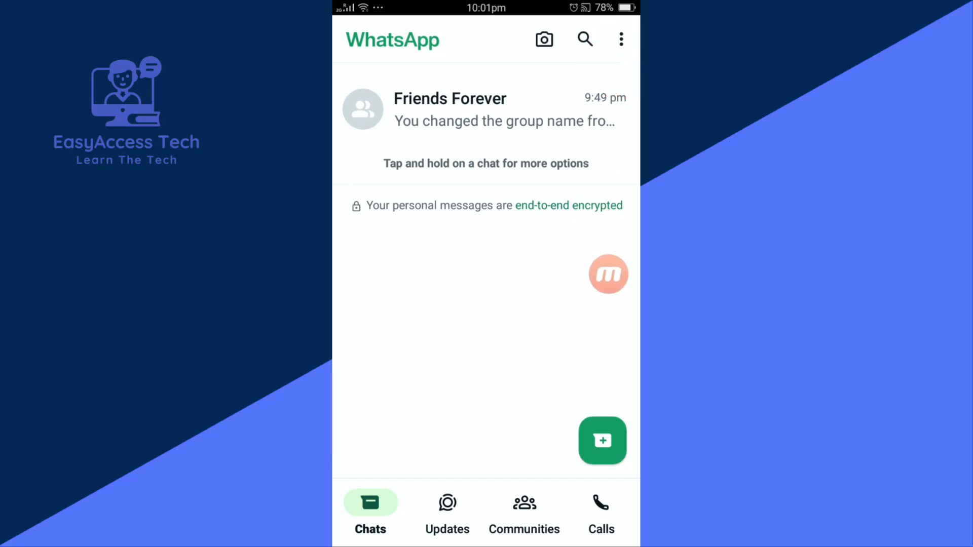
# - Open WhatsApp Settings from the three-dot menu and go to Chats settings
pyautogui.click(620, 38)
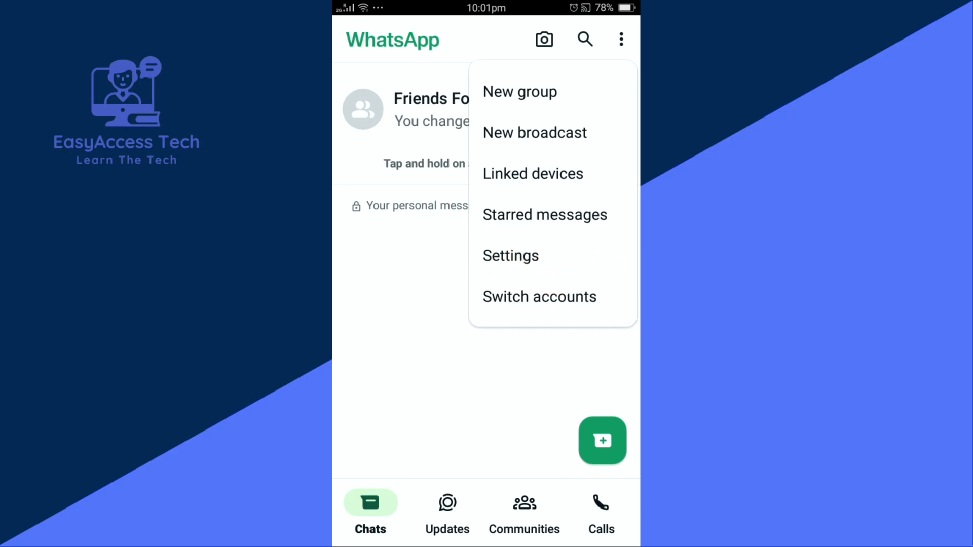
pyautogui.click(510, 256)
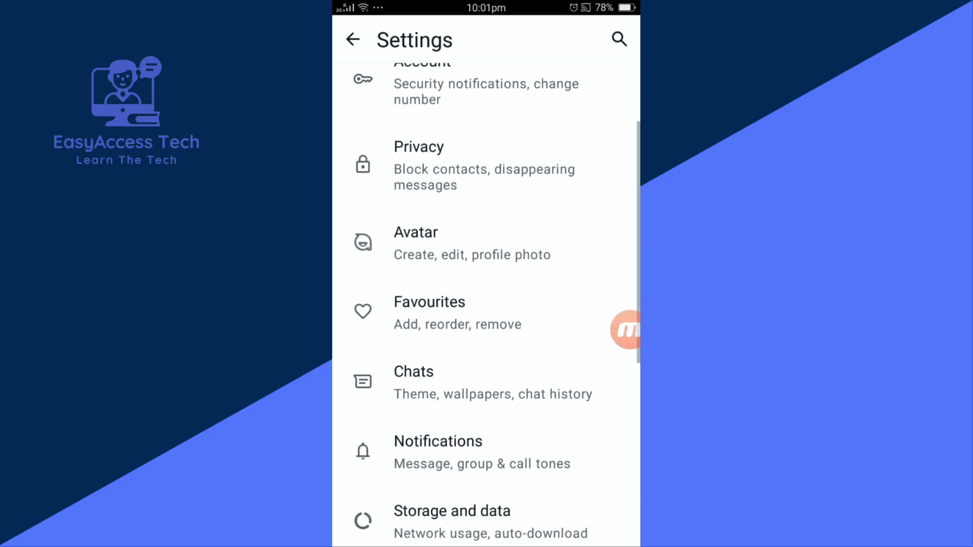
pyautogui.scroll(-3)
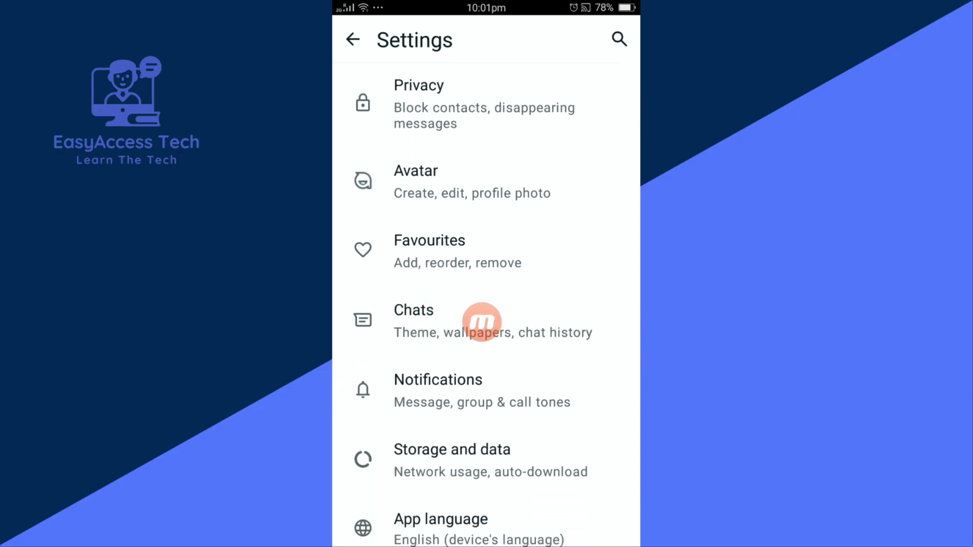
pyautogui.click(414, 320)
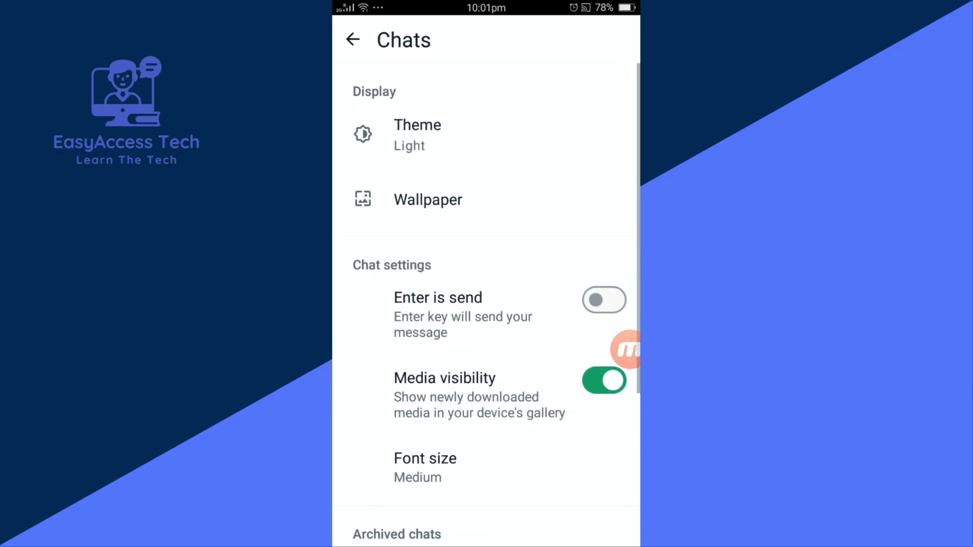
# - Scroll the Chats settings and open Chat backup
pyautogui.scroll(-3)
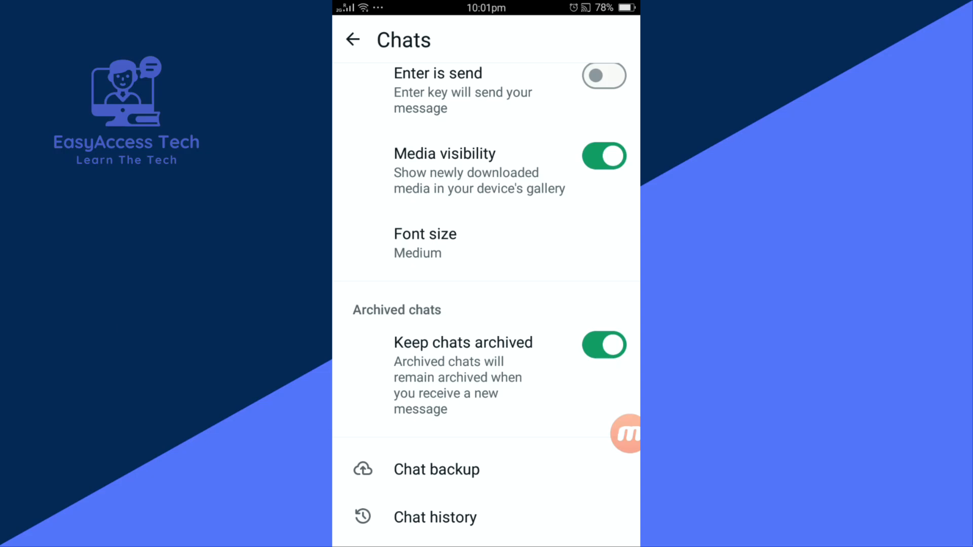
pyautogui.click(437, 469)
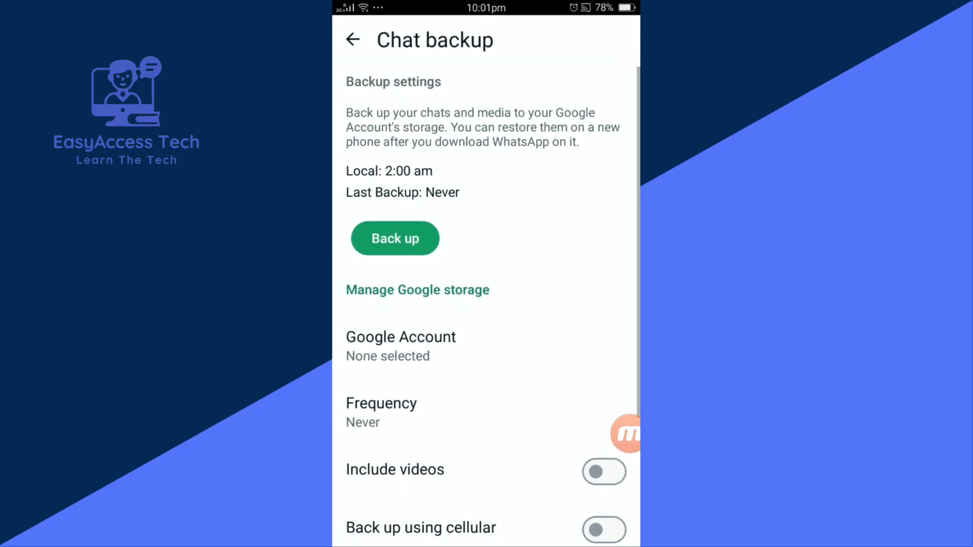
# - Open the Google Account option, currently None selected, in Chat backup
pyautogui.scroll(3)
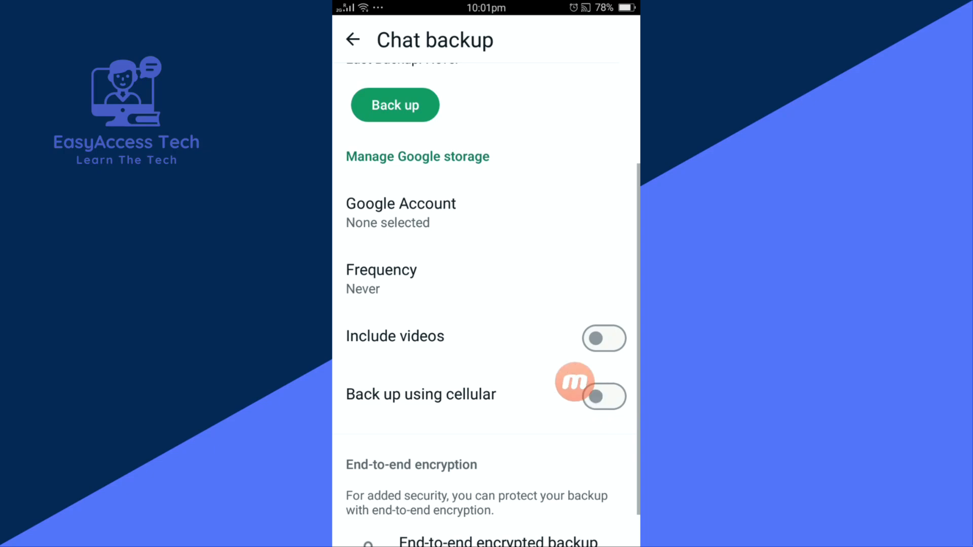
pyautogui.moveTo(526, 235)
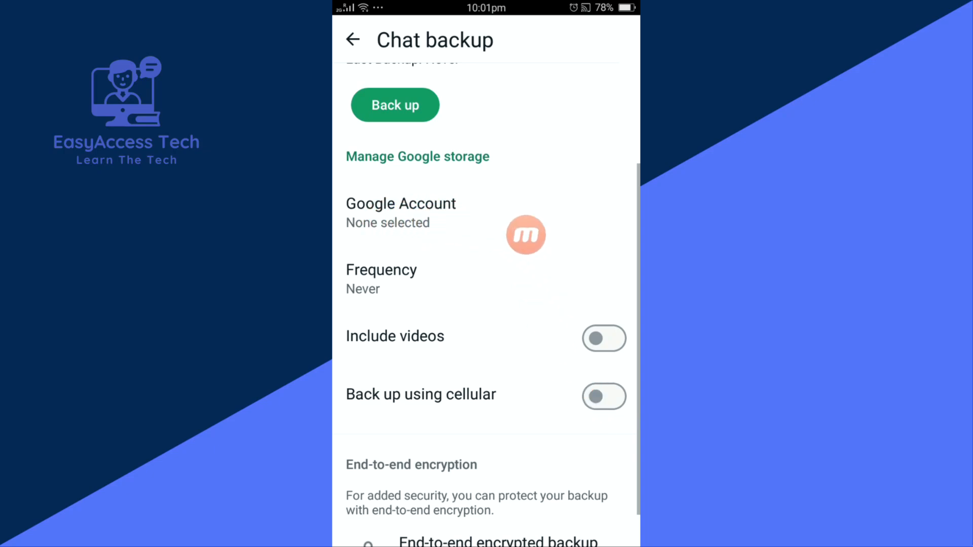
pyautogui.moveTo(344, 224)
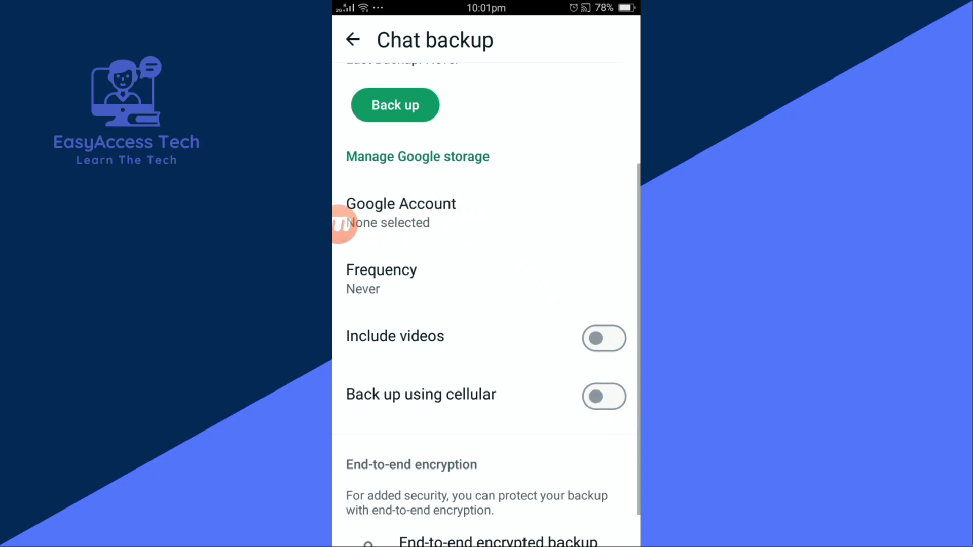
pyautogui.click(401, 213)
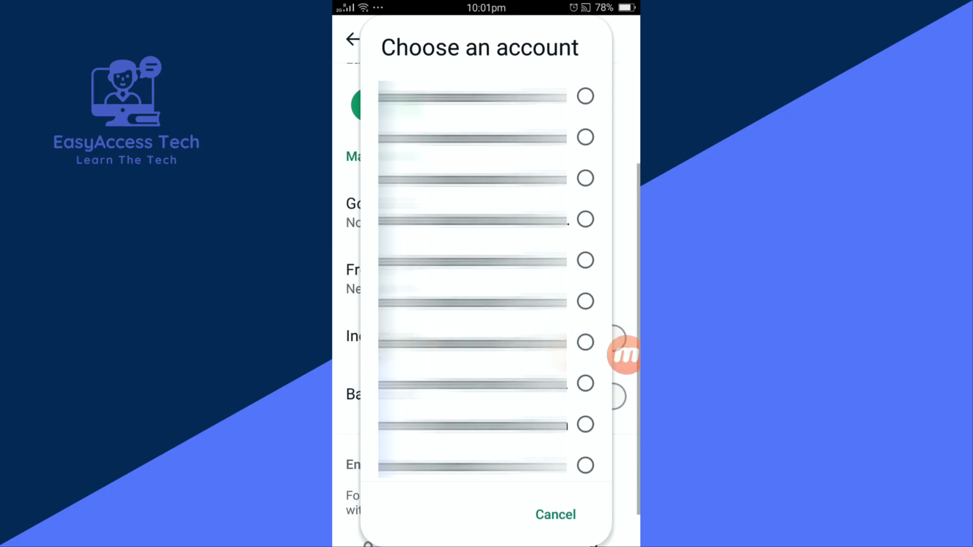
# - Scroll the Choose an account dialog to reveal Add account
pyautogui.scroll(3)
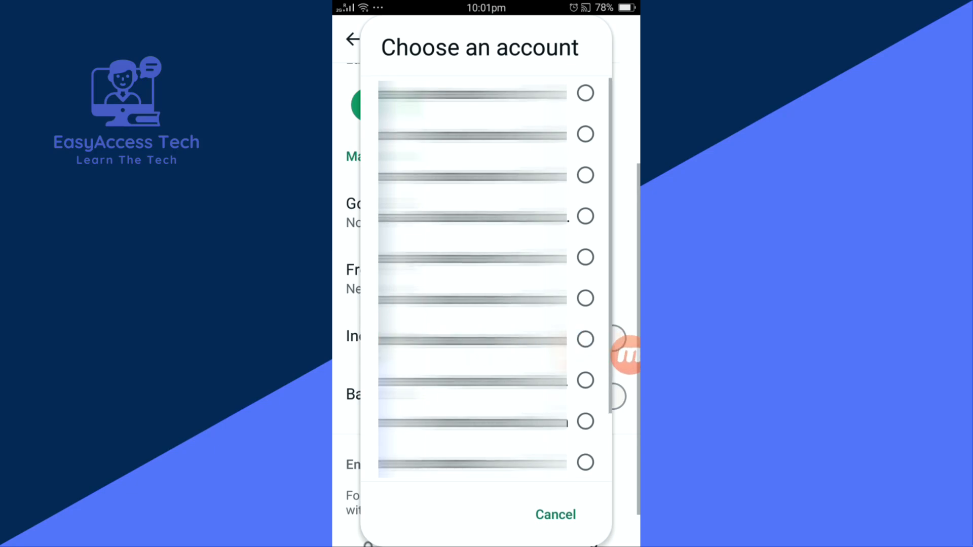
pyautogui.scroll(-3)
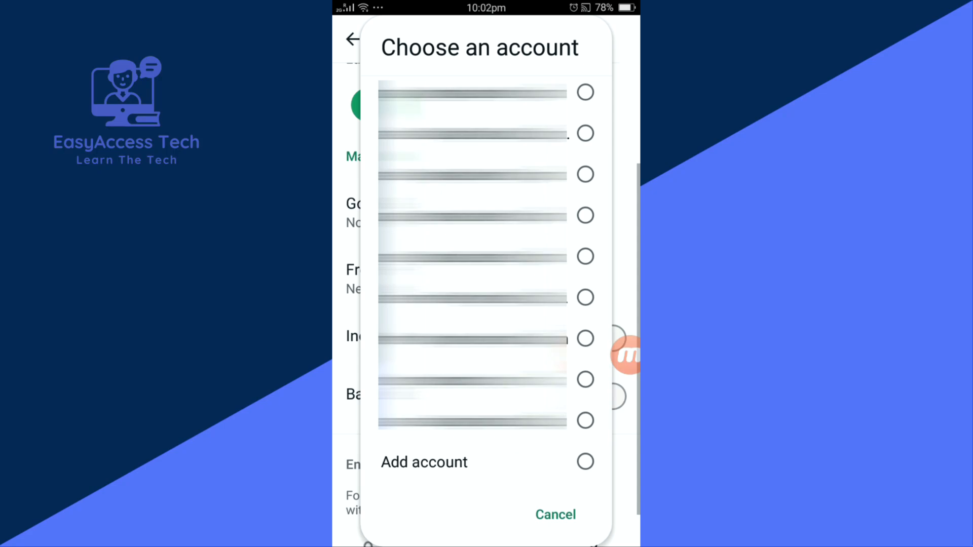